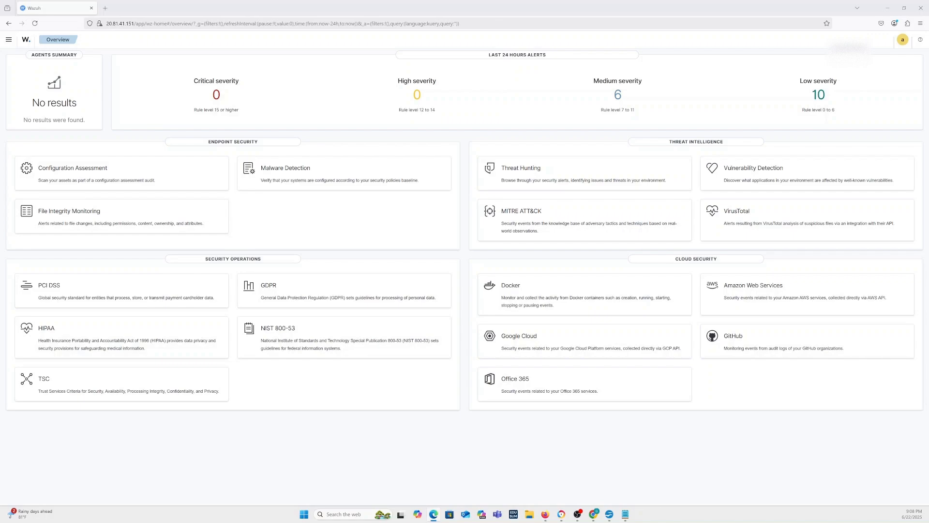
mouse_move(465, 201)
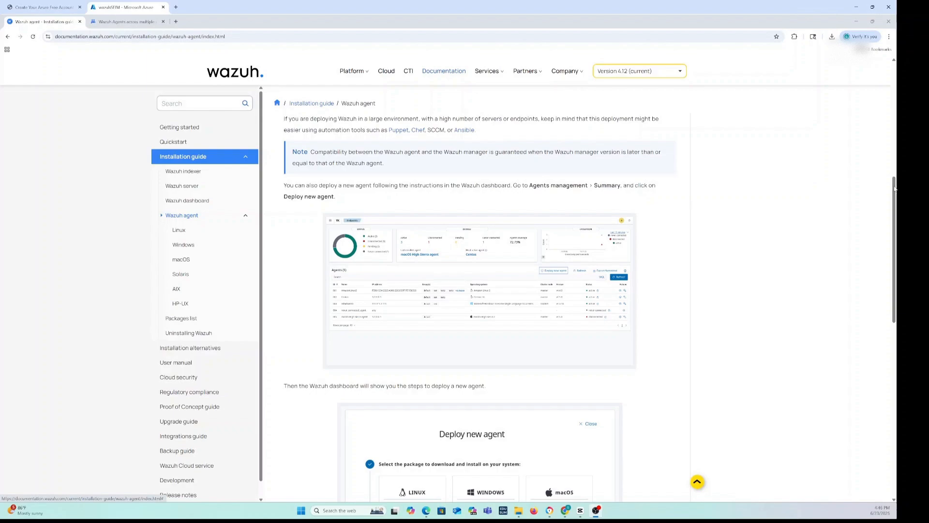
- Scroll the agent installation guide down to the Deploy new agent steps
scroll("down", 3)
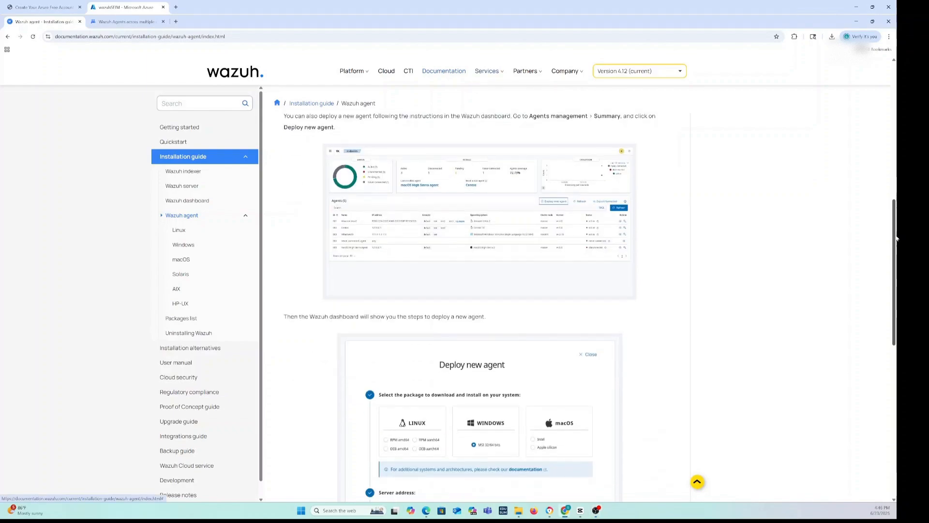
scroll("down", 3)
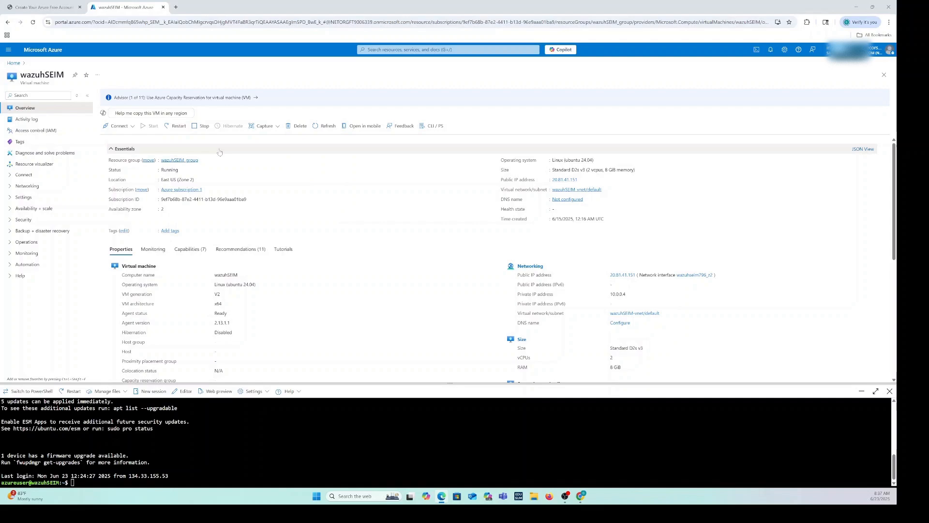
- Run sudo nano /etc/wazuh-dashboard/opensearch_dashboards.yml to edit the dashboard config
type("sudo nano /etc/wazuh-dashboard/opensearch_dashboards.yml")
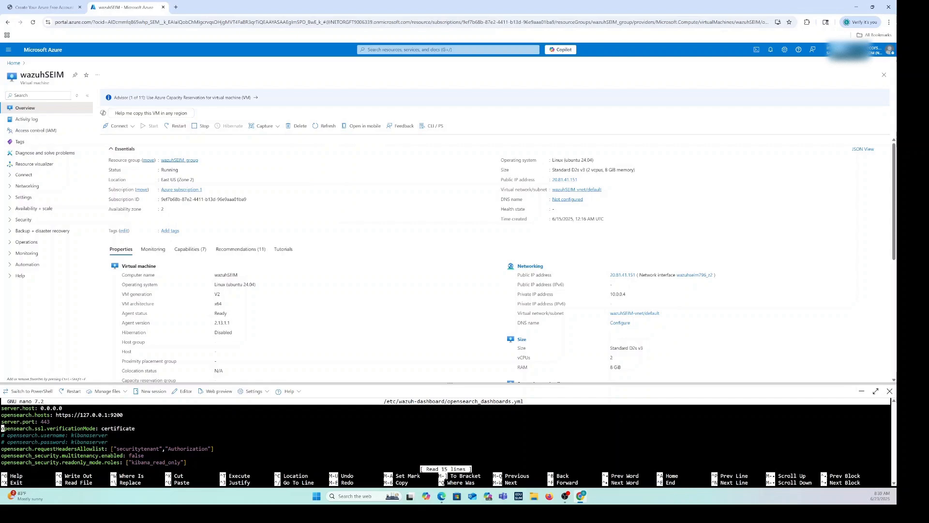
- Set opensearch.ssl.verificationMode to none and save the file with Ctrl+O
type("none")
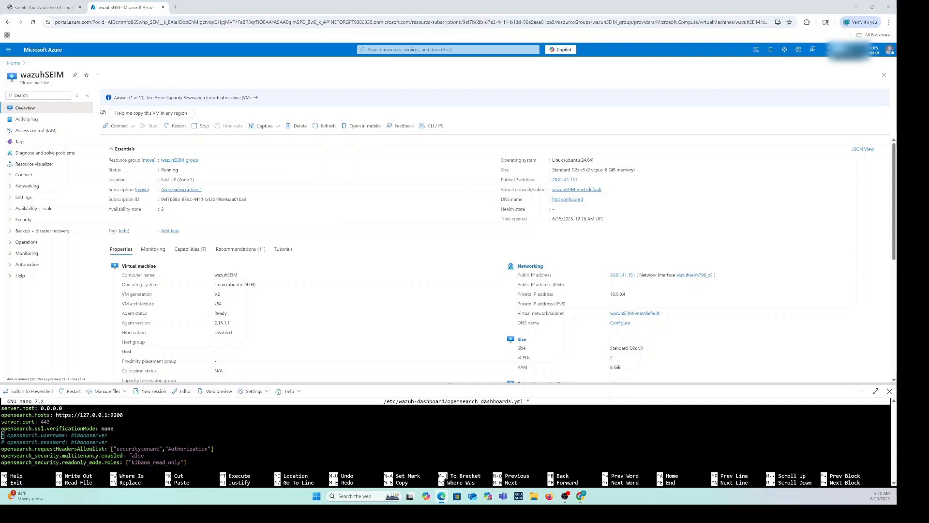
key("ctrl+o")
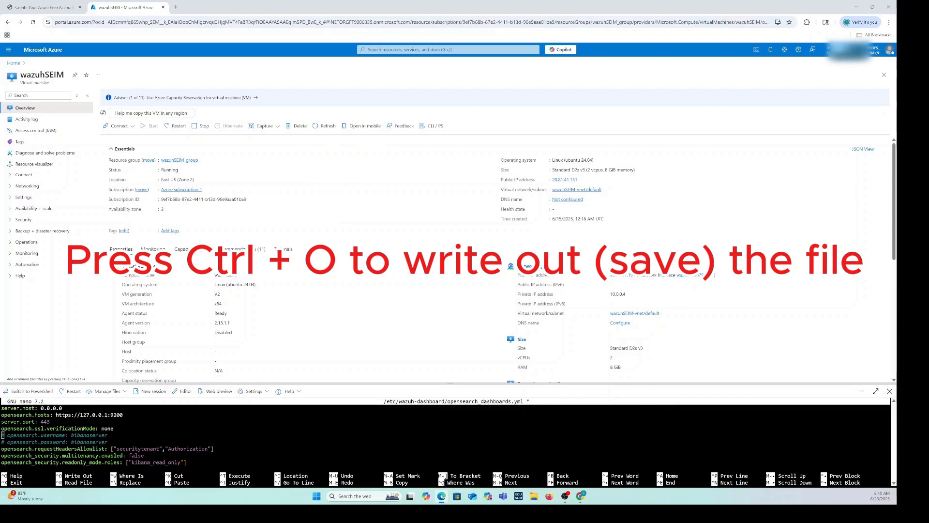
key("ctrl+o")
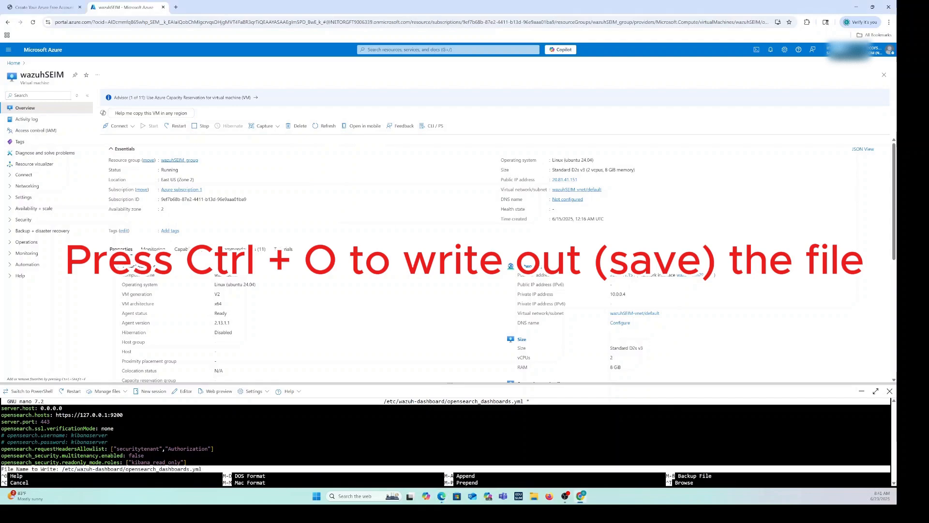
key("ctrl+o")
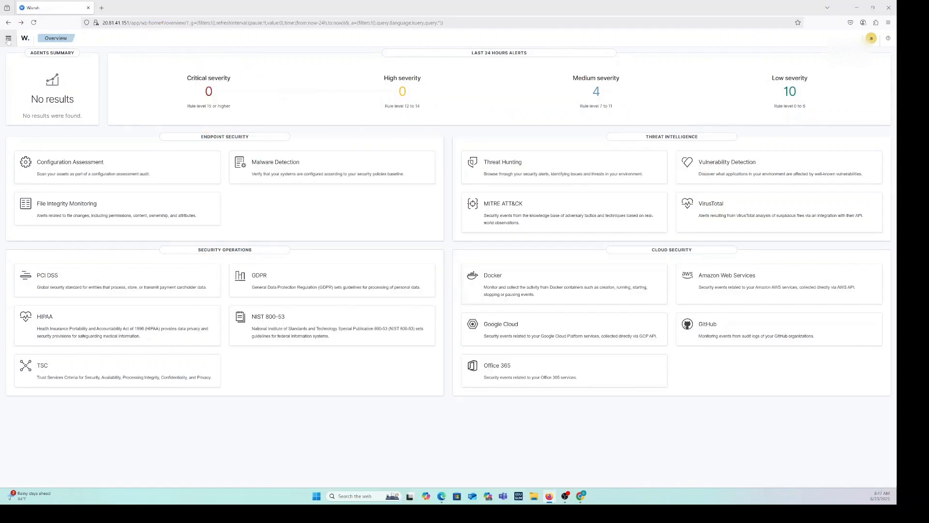
- Navigate via Server management to the Endpoints summary listing agent 10.0.0.214
left_click(9, 38)
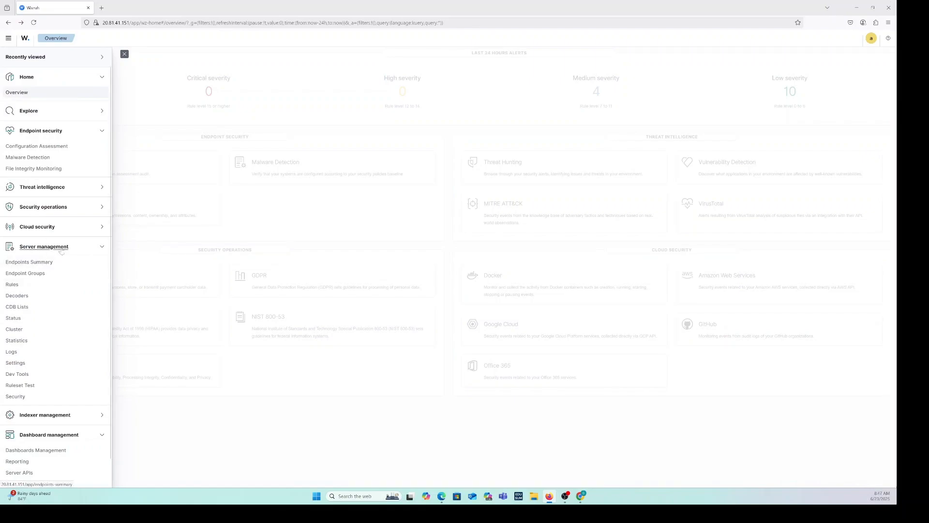
left_click(44, 247)
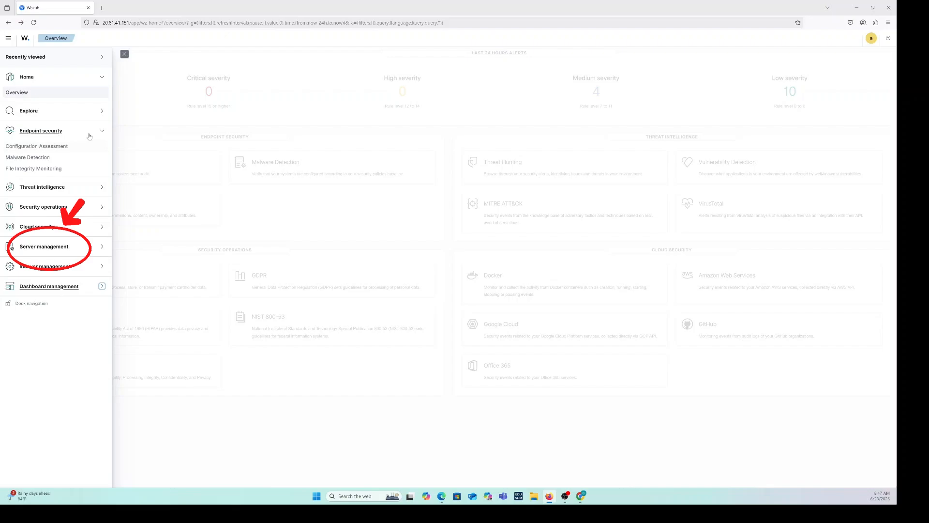
left_click(41, 131)
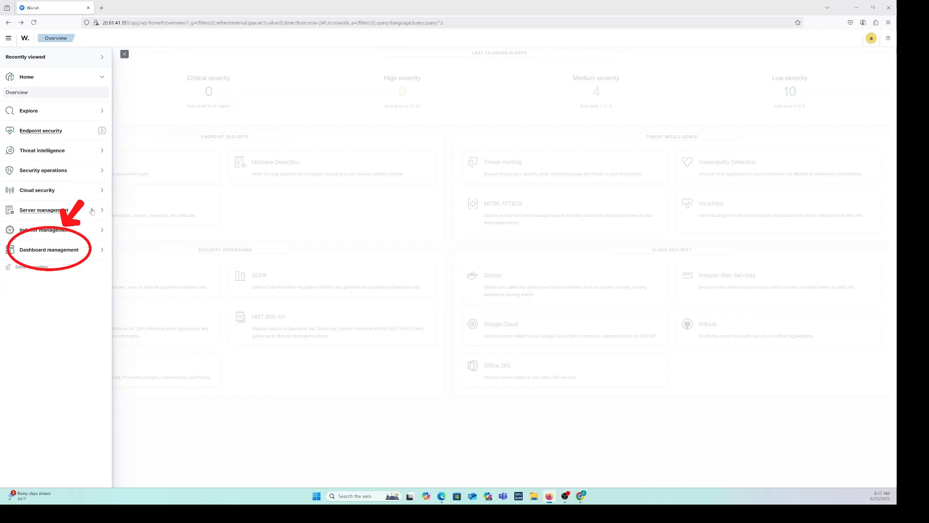
left_click(44, 210)
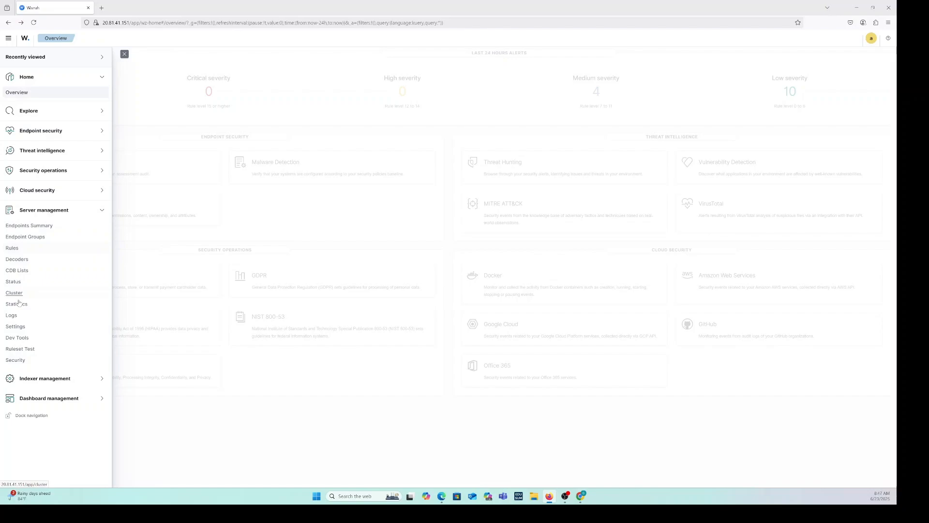
left_click(28, 226)
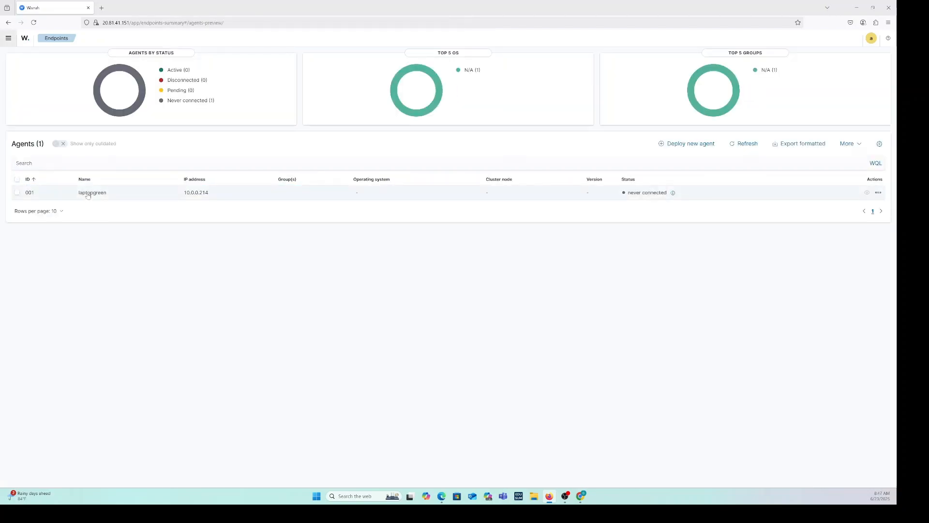
mouse_move(412, 193)
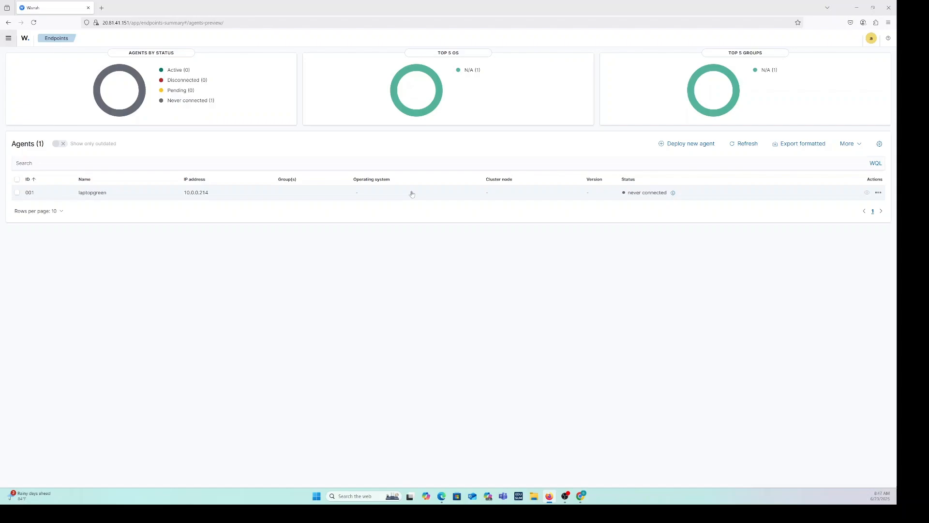
mouse_move(704, 192)
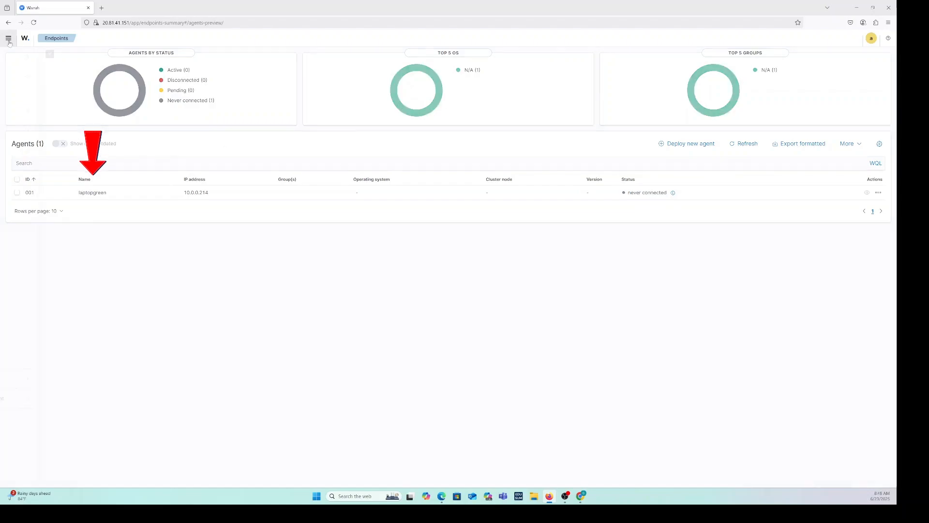
left_click(9, 38)
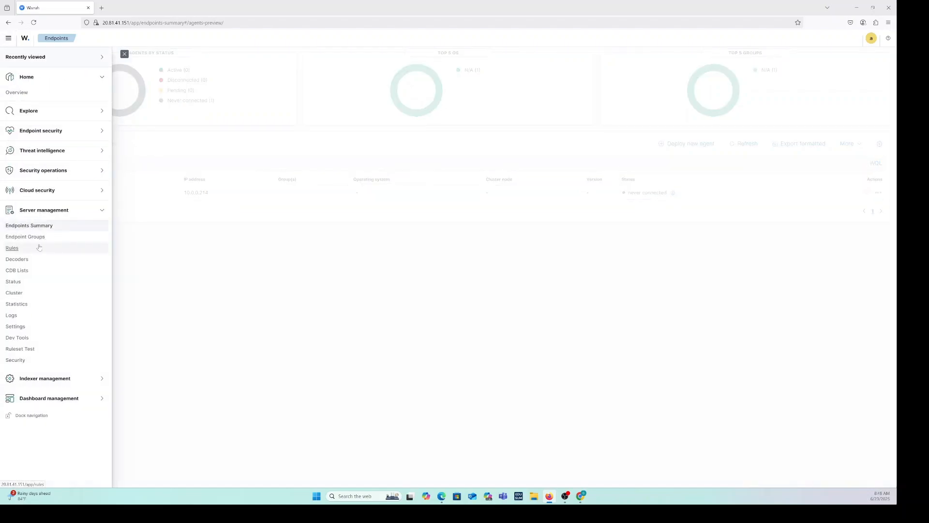
left_click(689, 143)
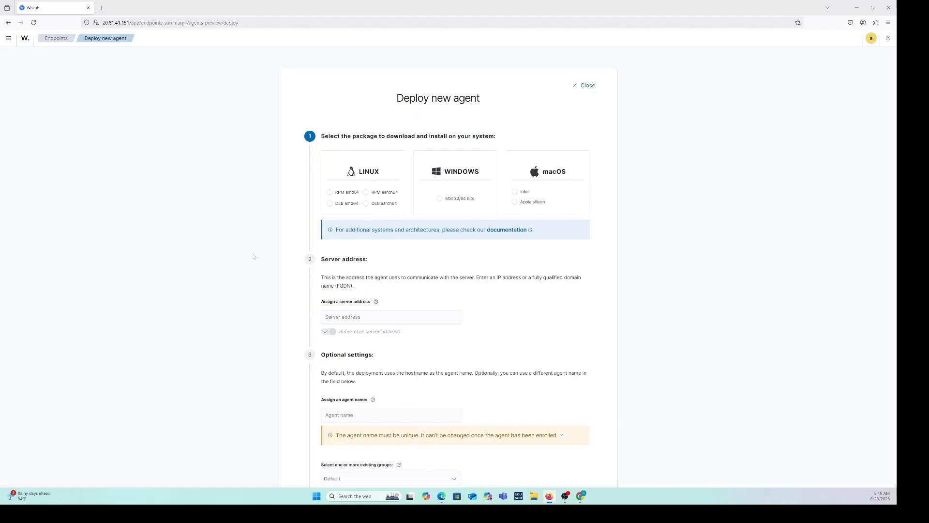
mouse_move(216, 178)
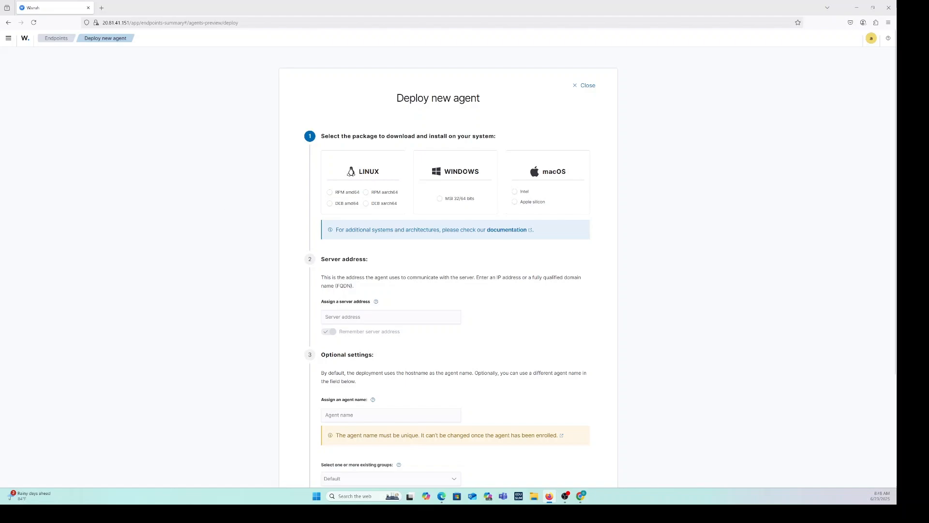
mouse_move(79, 272)
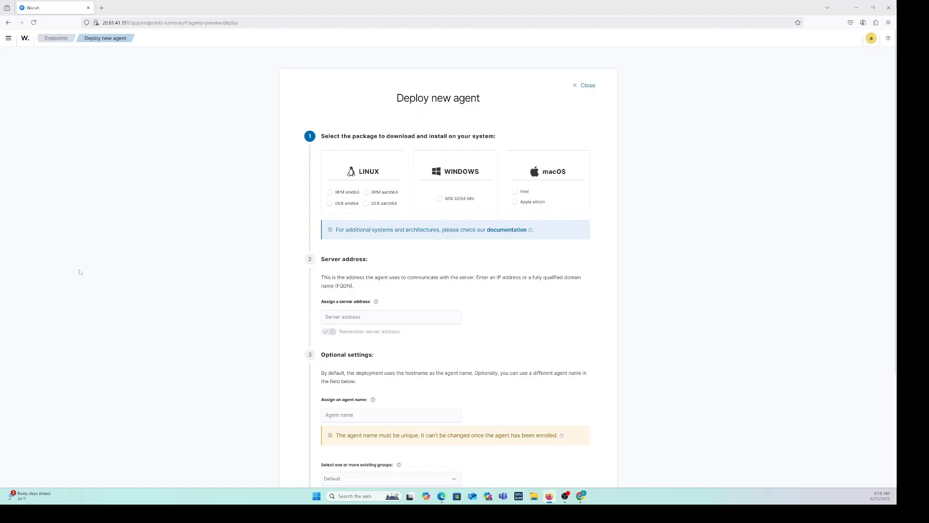